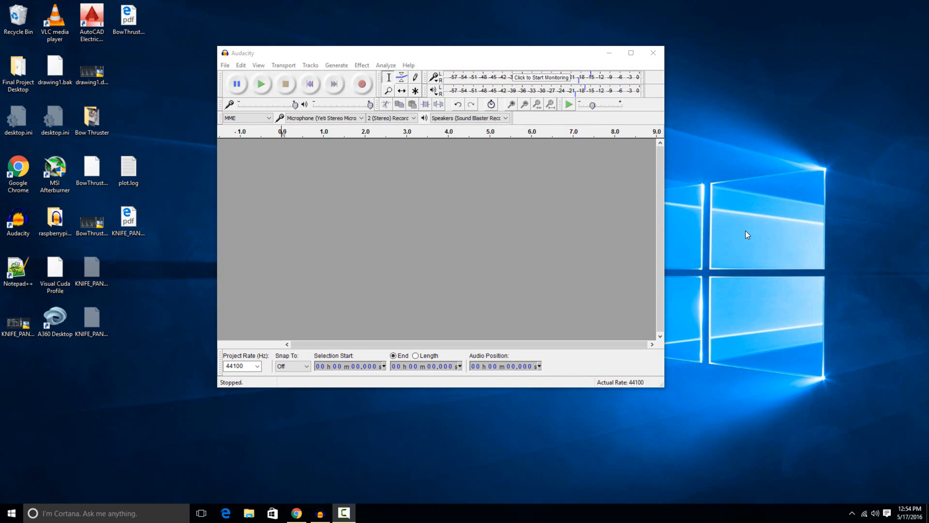
mouse_move(330, 63)
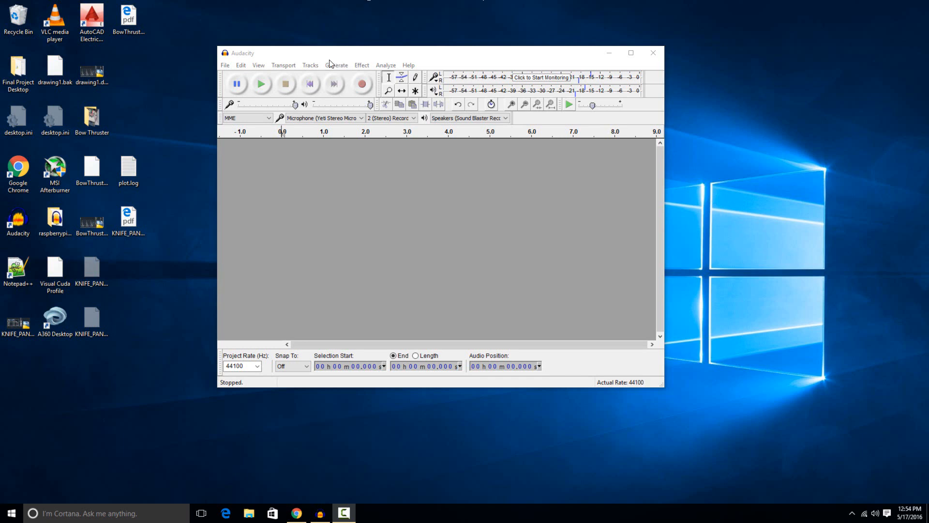
mouse_move(436, 80)
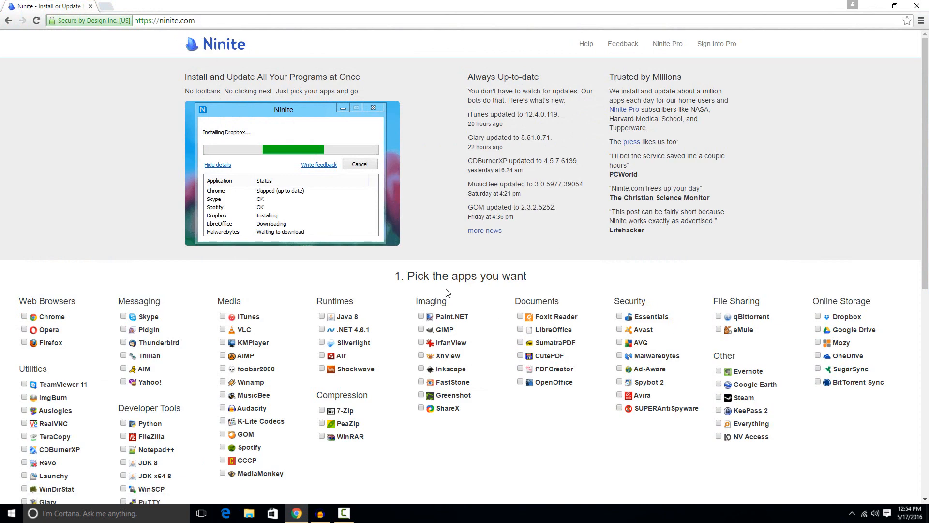
mouse_move(223, 407)
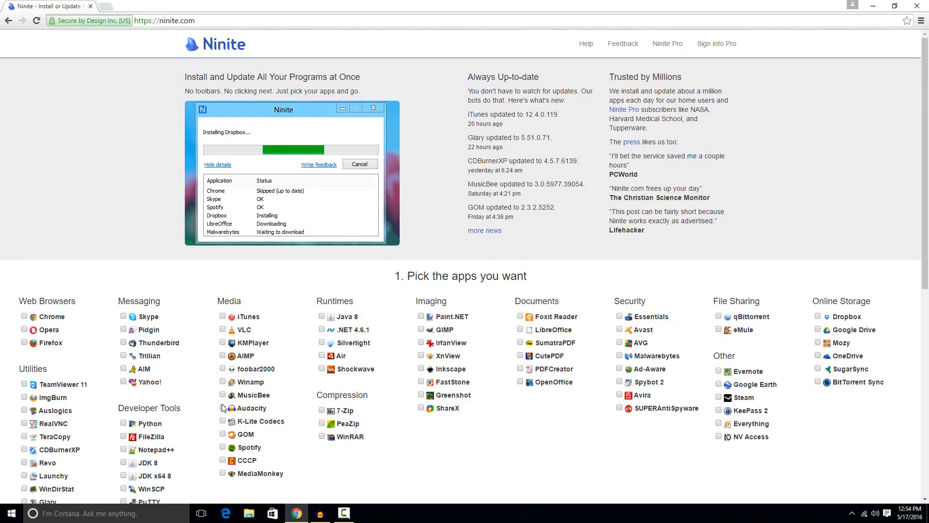
Scroll Ninite's 'Pick the apps you want' list to Audacity under Media.
scroll(down, 3)
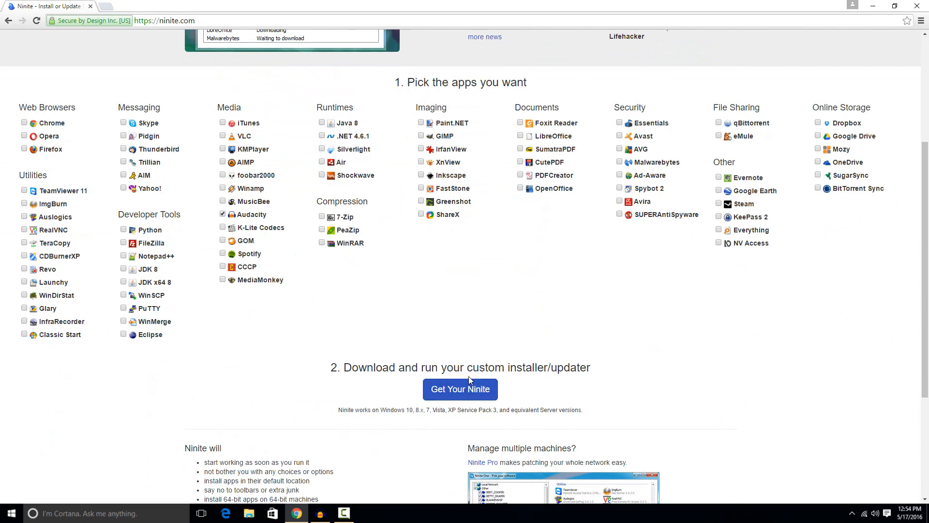
mouse_move(526, 281)
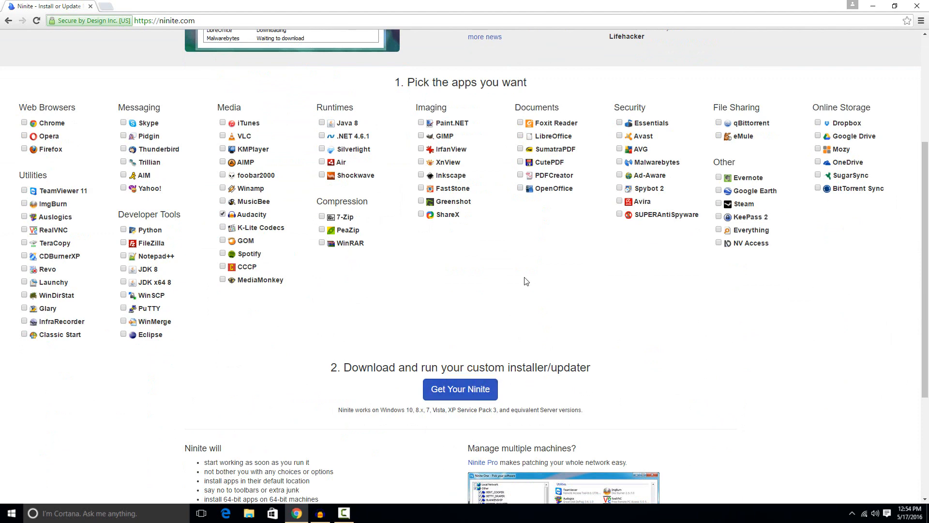
scroll(up, 3)
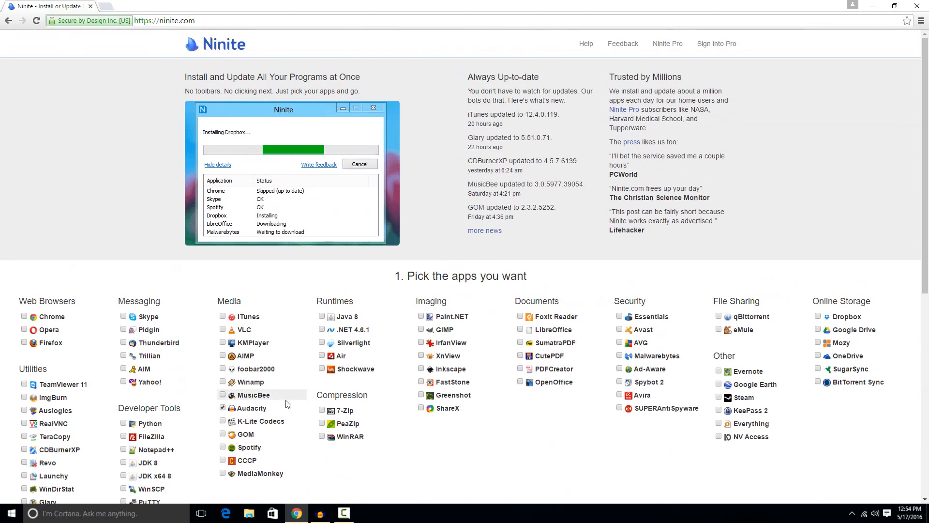
mouse_move(623, 206)
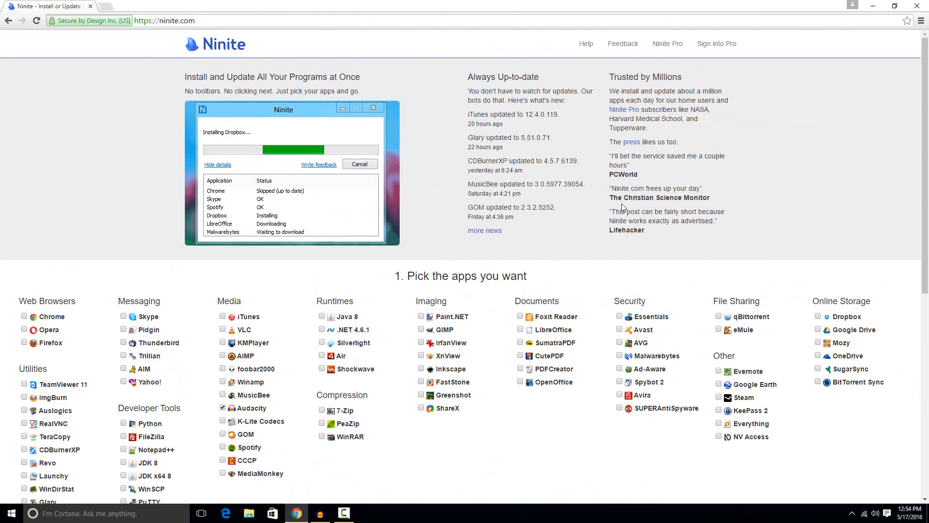
mouse_move(919, 7)
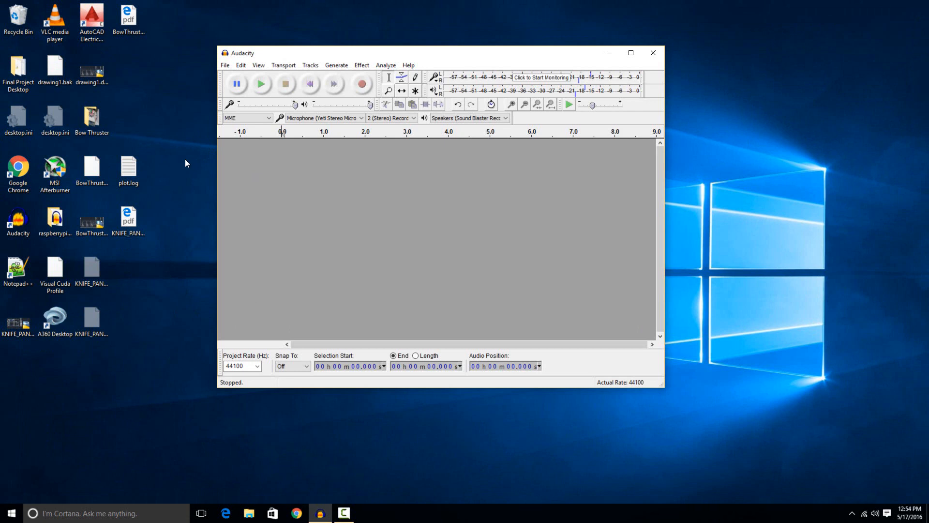
mouse_move(298, 168)
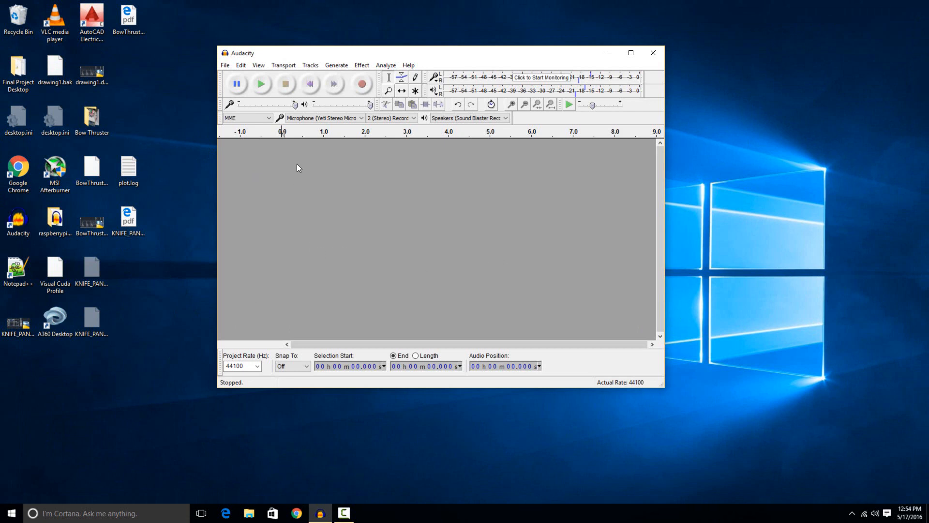
mouse_move(545, 177)
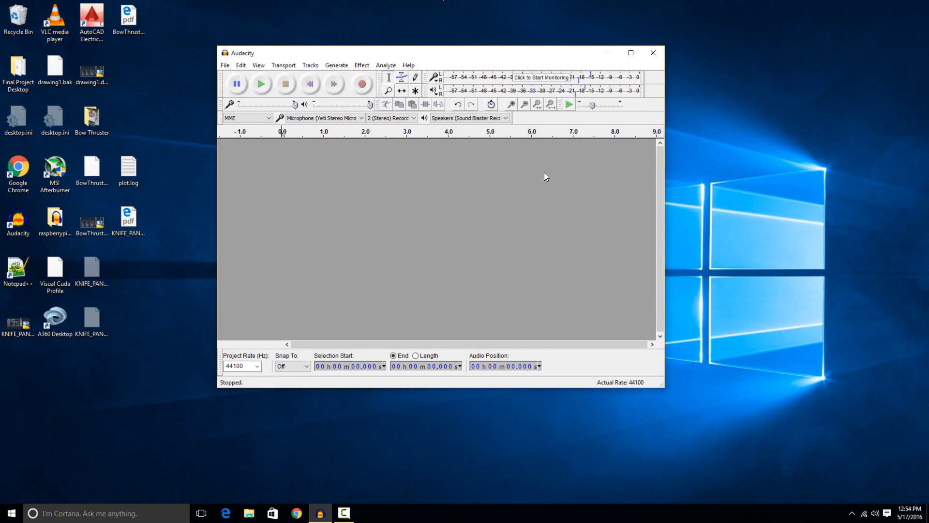
mouse_move(534, 223)
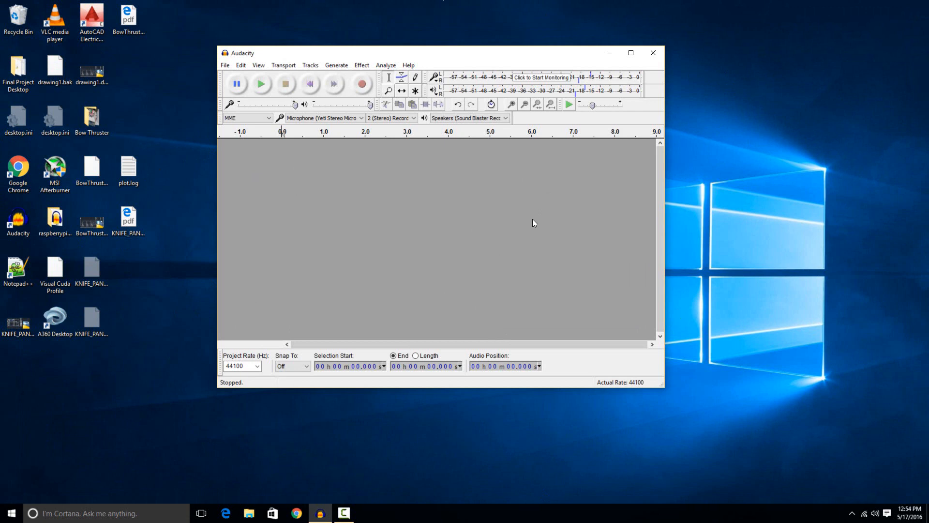
mouse_move(545, 125)
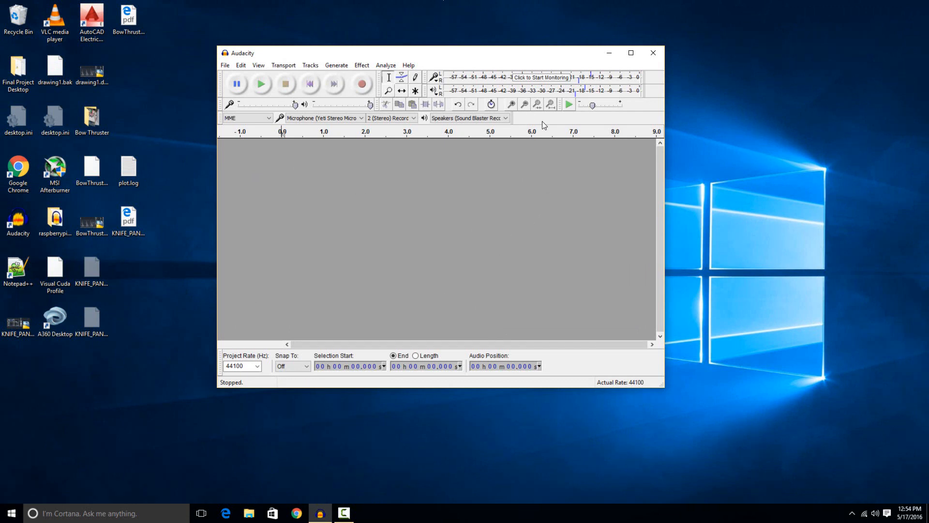
mouse_move(461, 219)
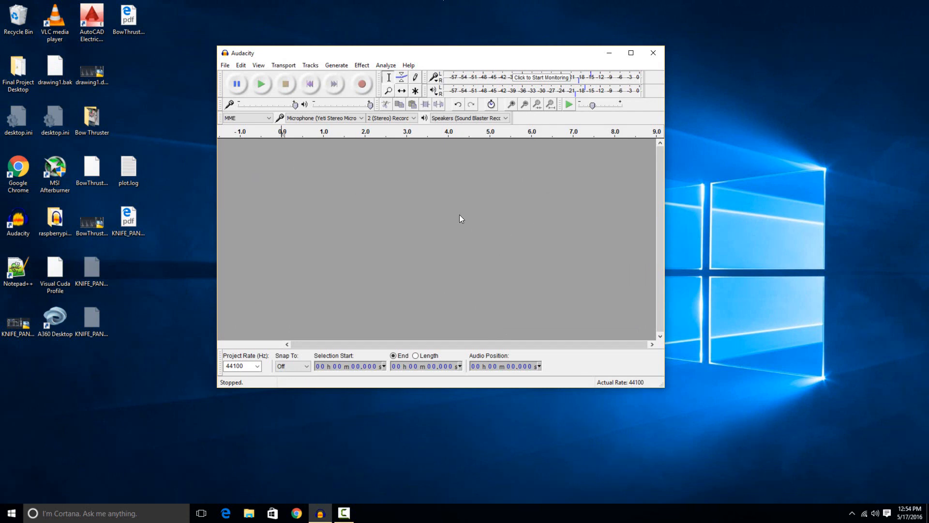
mouse_move(574, 132)
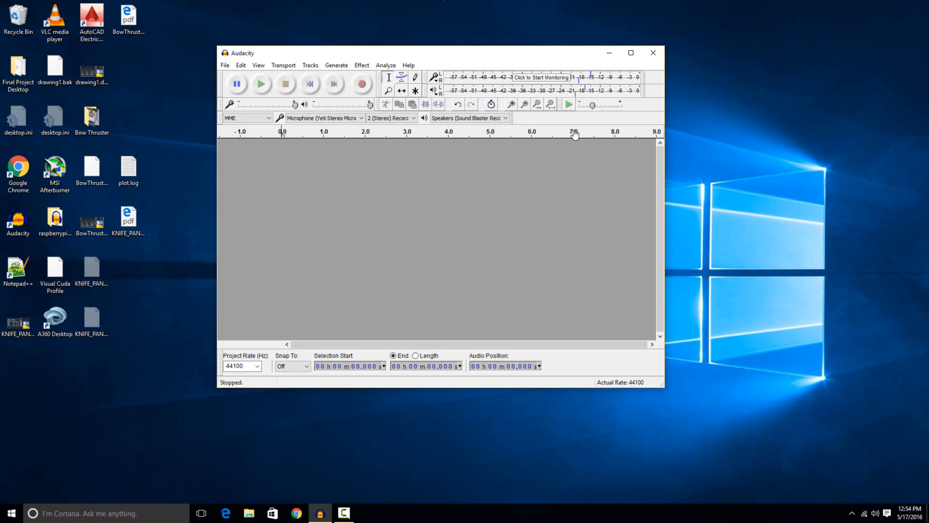
mouse_move(424, 102)
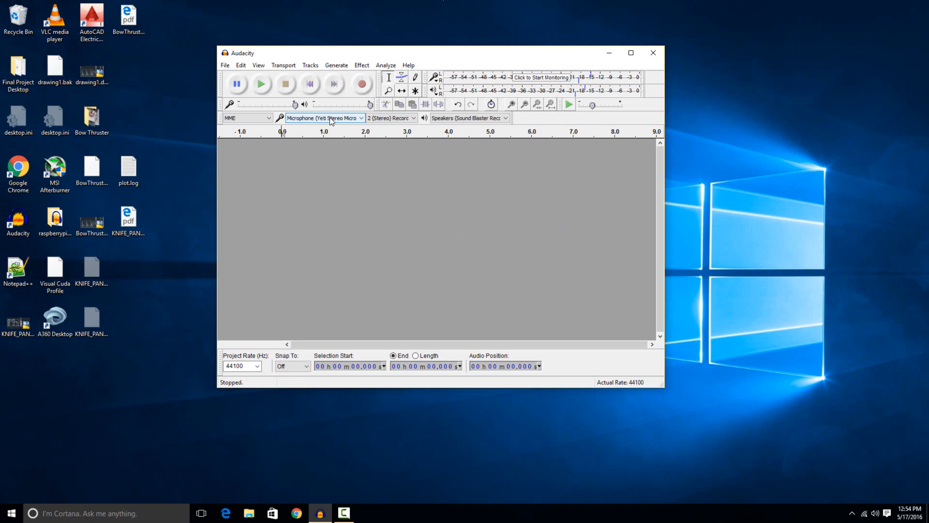
mouse_move(324, 117)
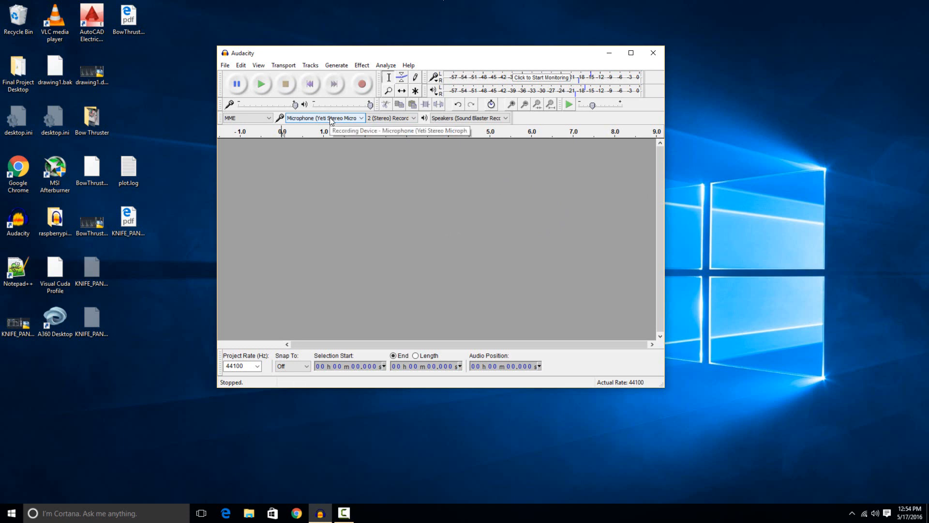
click(324, 117)
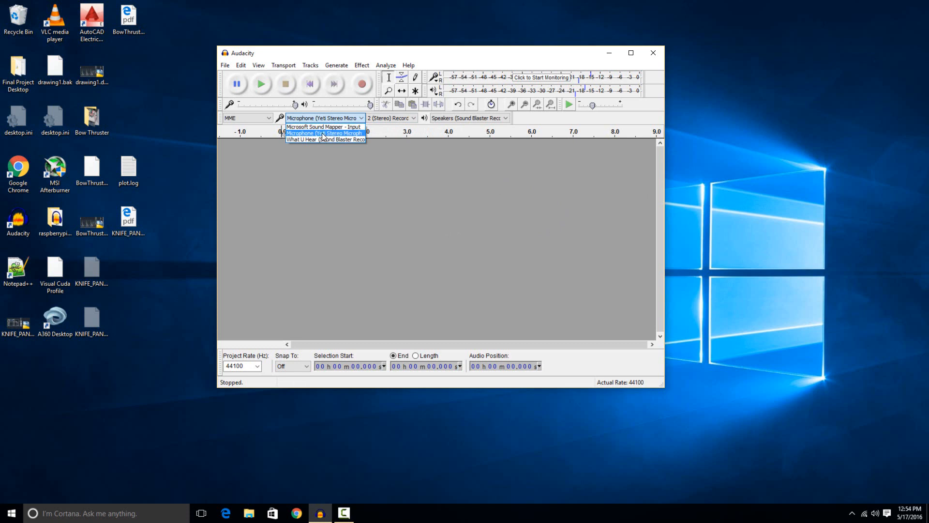
mouse_move(324, 126)
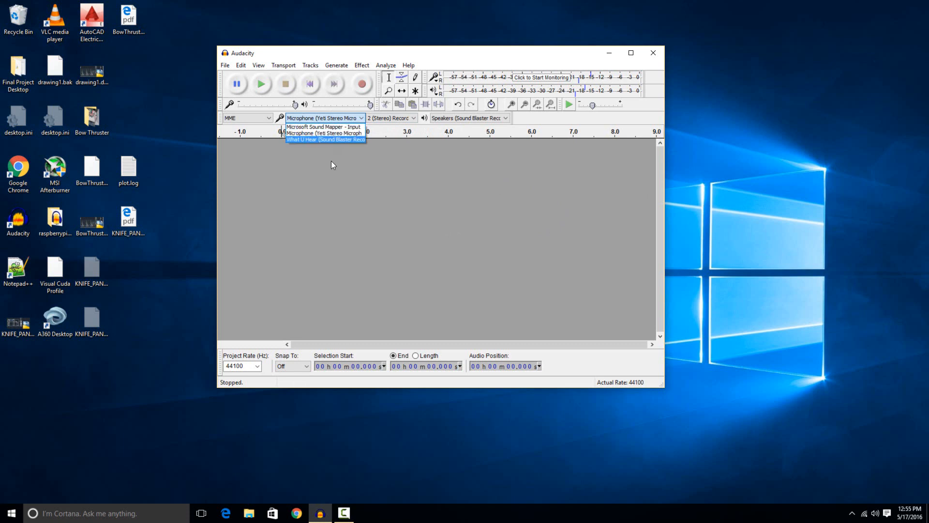
mouse_move(325, 127)
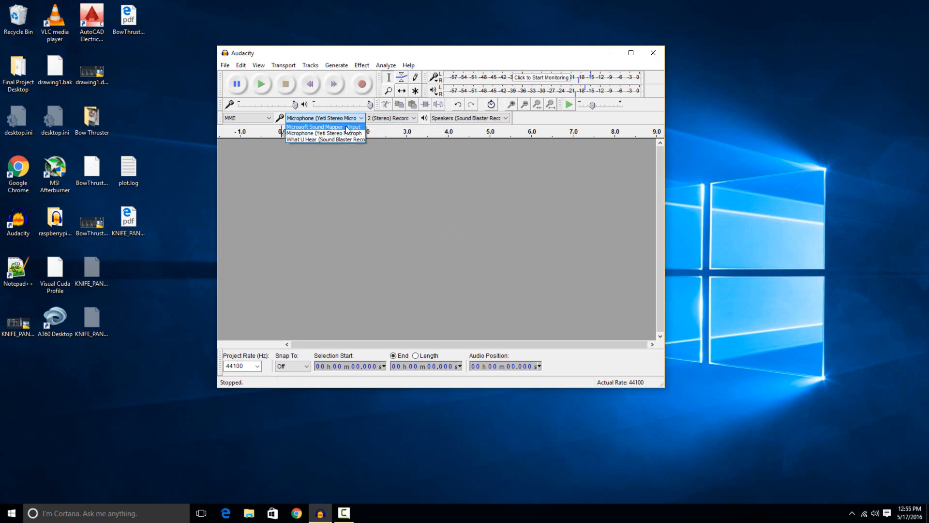
click(325, 133)
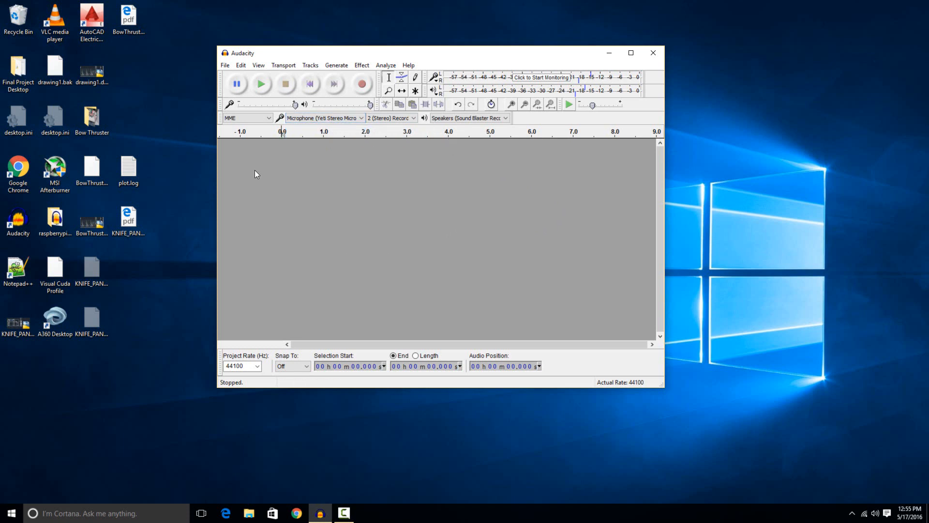
mouse_move(295, 104)
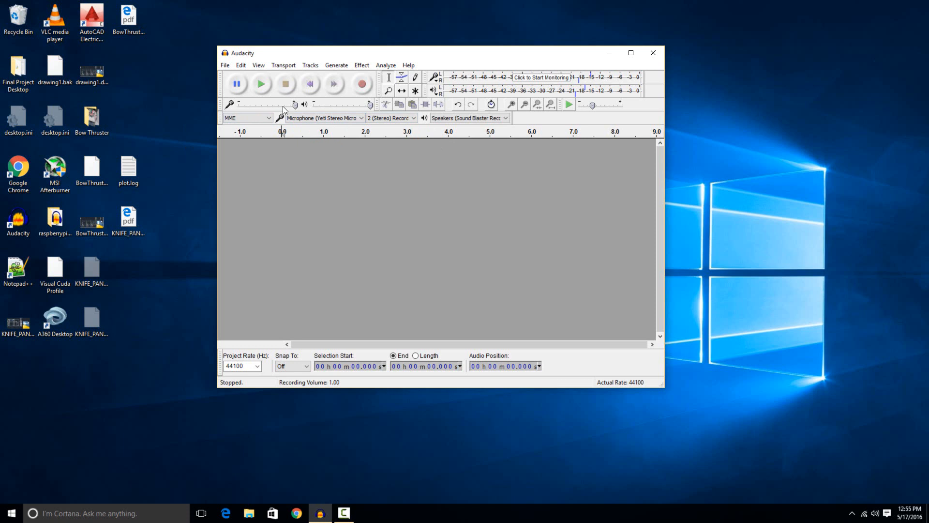
mouse_move(294, 105)
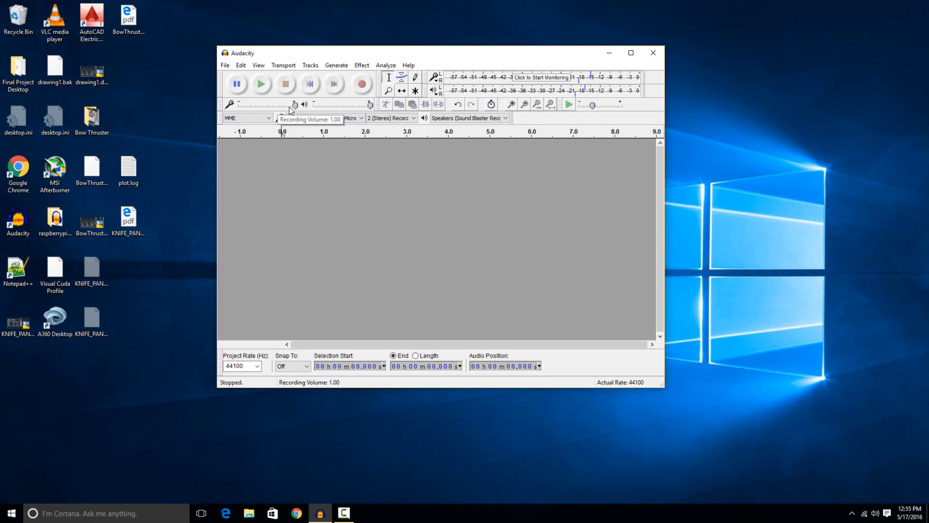
mouse_move(270, 108)
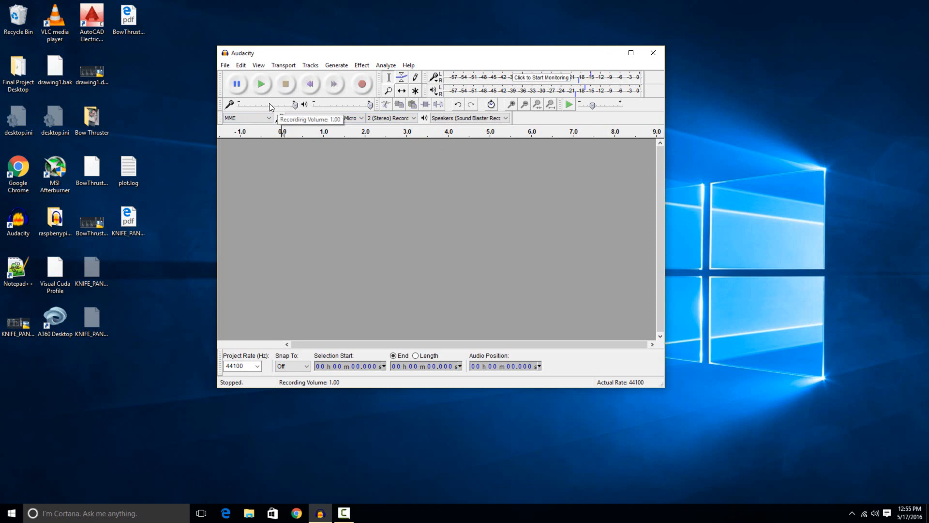
click(329, 117)
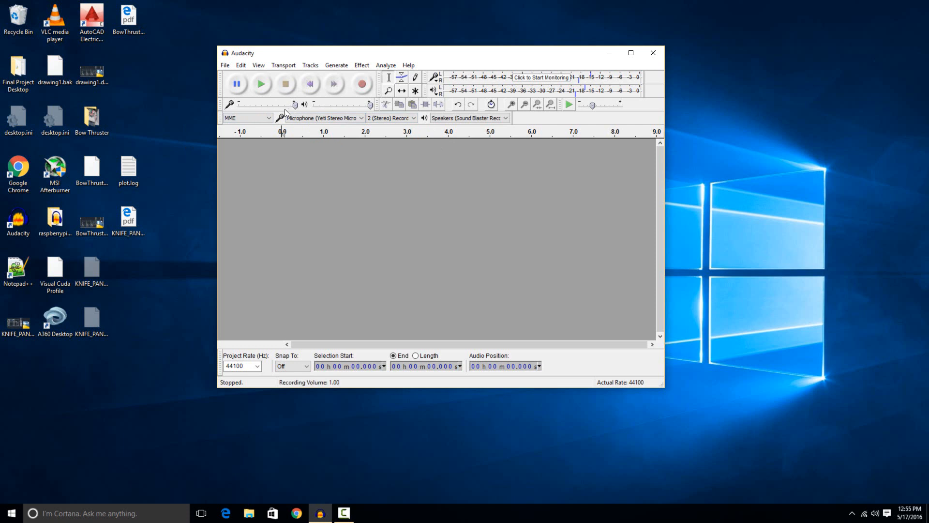
mouse_move(503, 229)
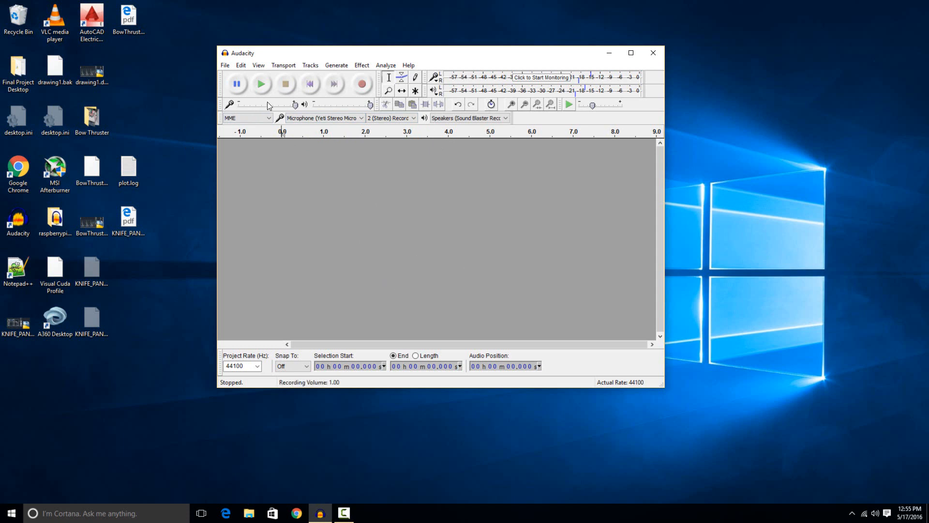
mouse_move(362, 84)
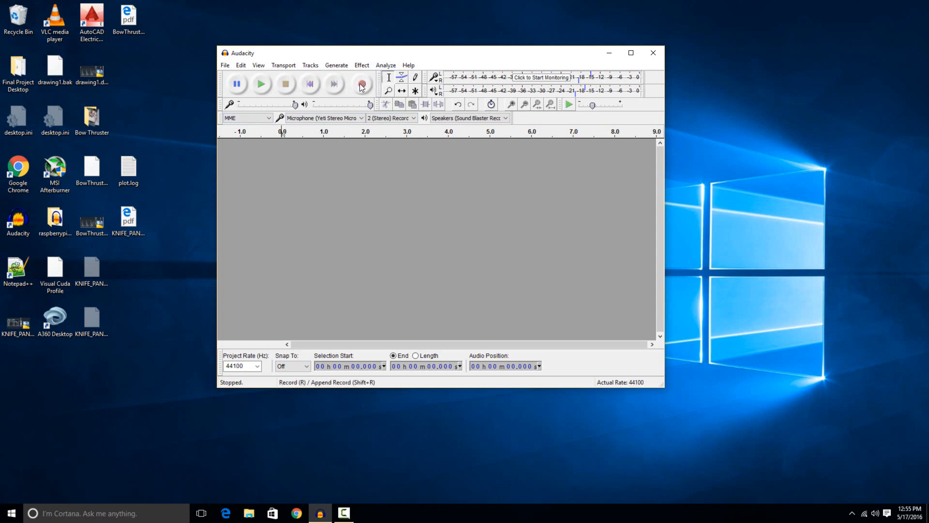
Record about six seconds of stereo audio from the Yeti microphone.
click(362, 84)
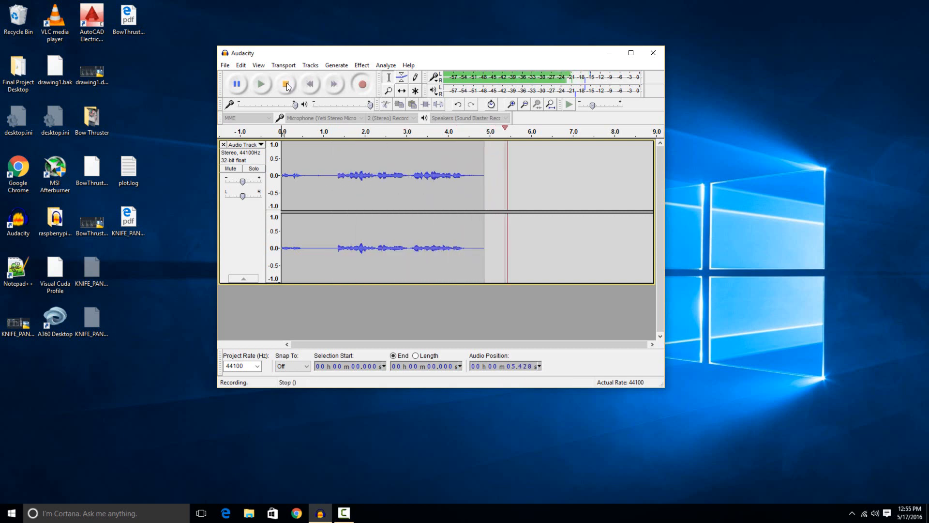
click(286, 84)
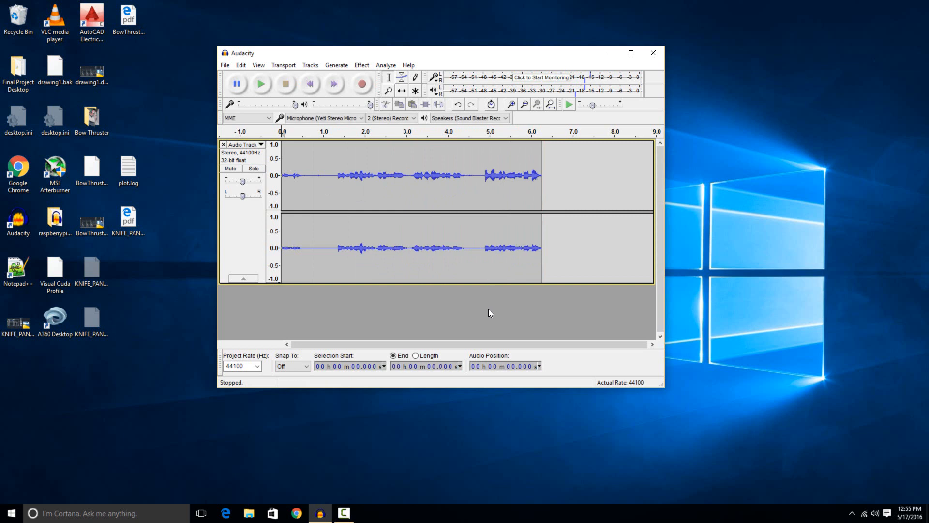
mouse_move(331, 113)
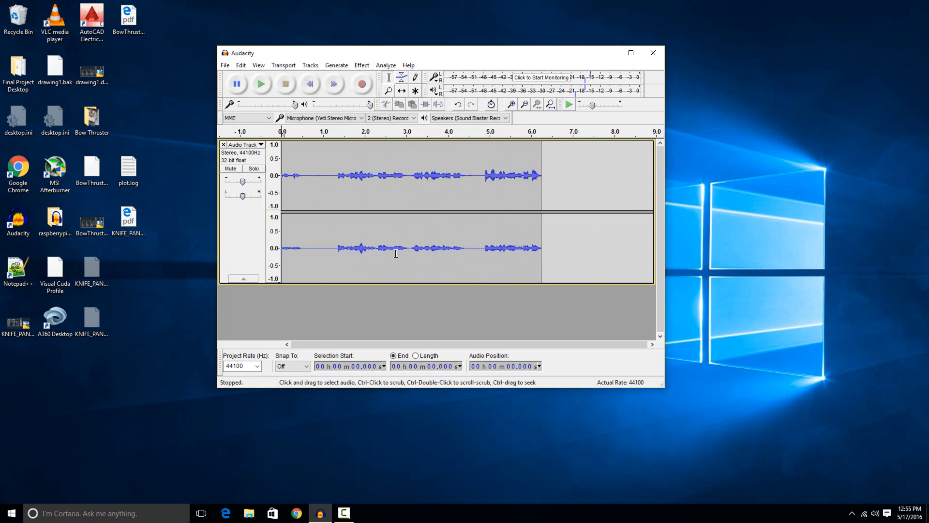
mouse_move(291, 202)
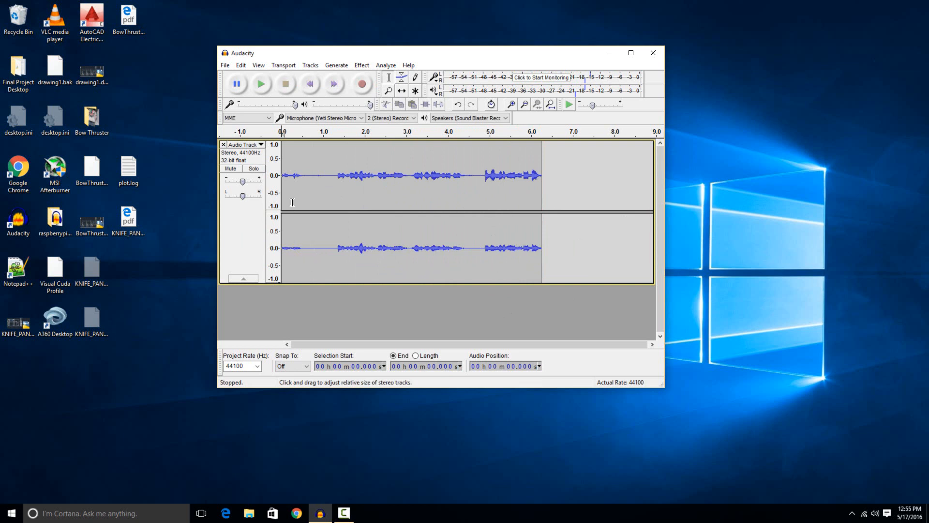
mouse_move(502, 205)
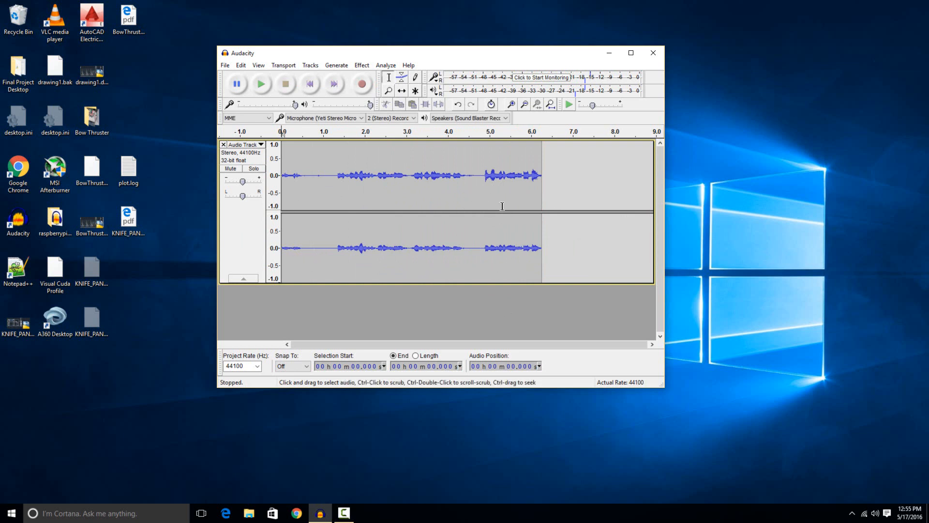
Play the recording back from near 0 s, then remove the track.
click(387, 174)
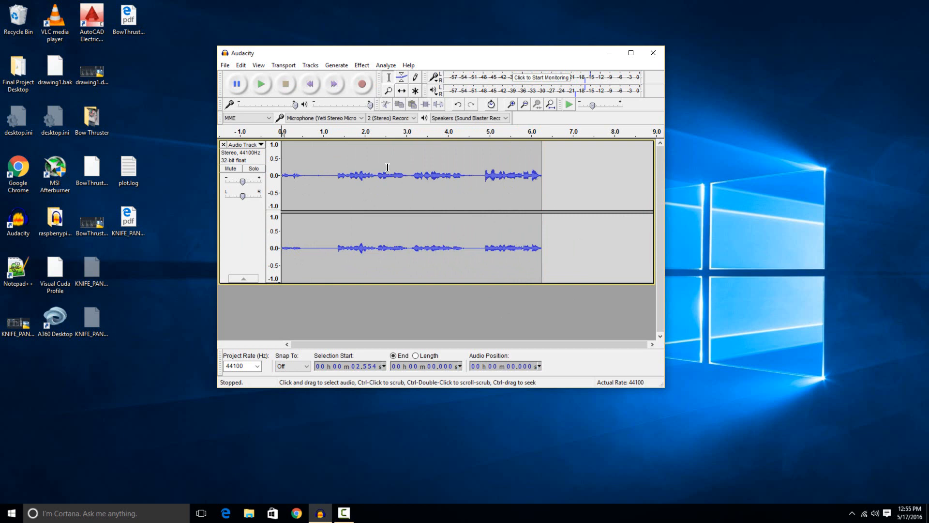
click(284, 175)
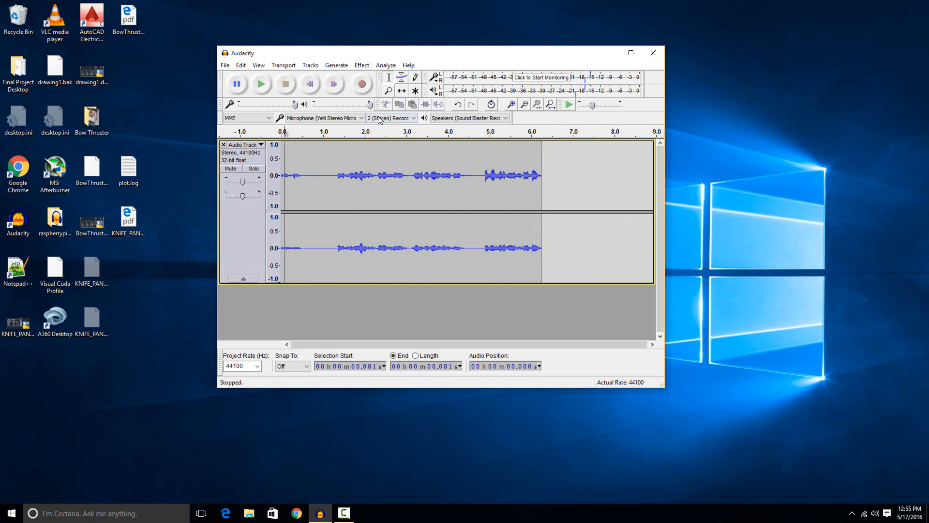
mouse_move(263, 84)
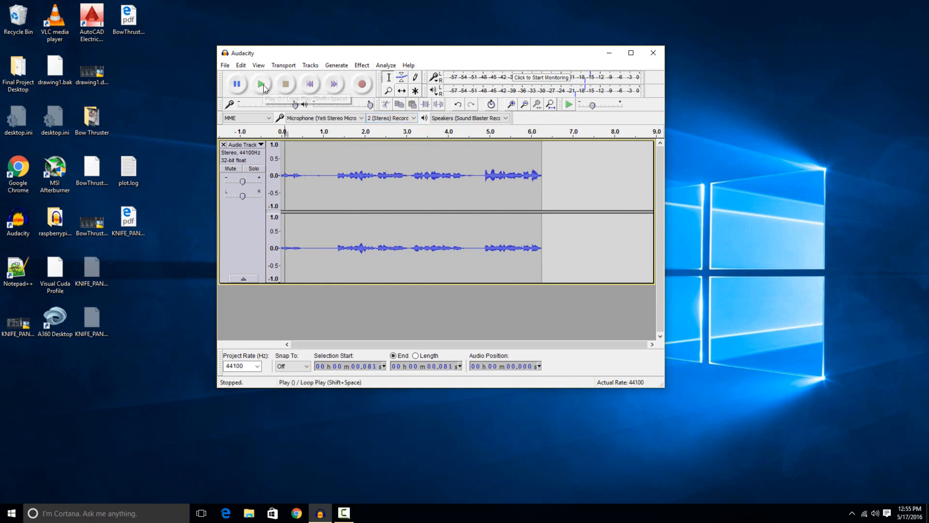
mouse_move(538, 300)
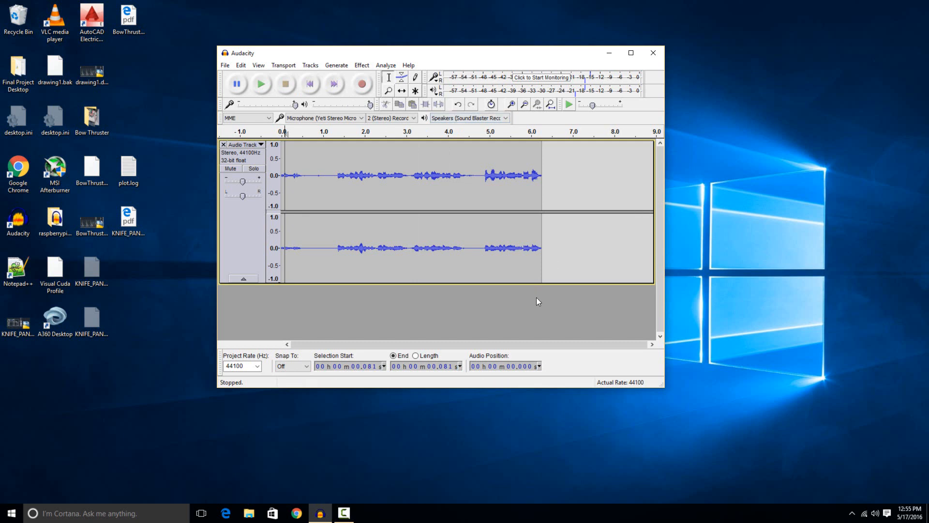
mouse_move(549, 239)
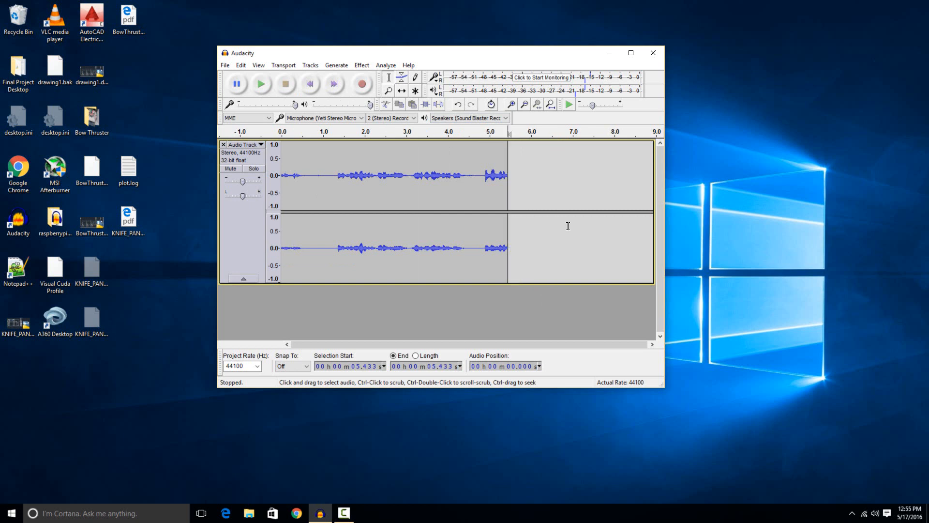
mouse_move(495, 311)
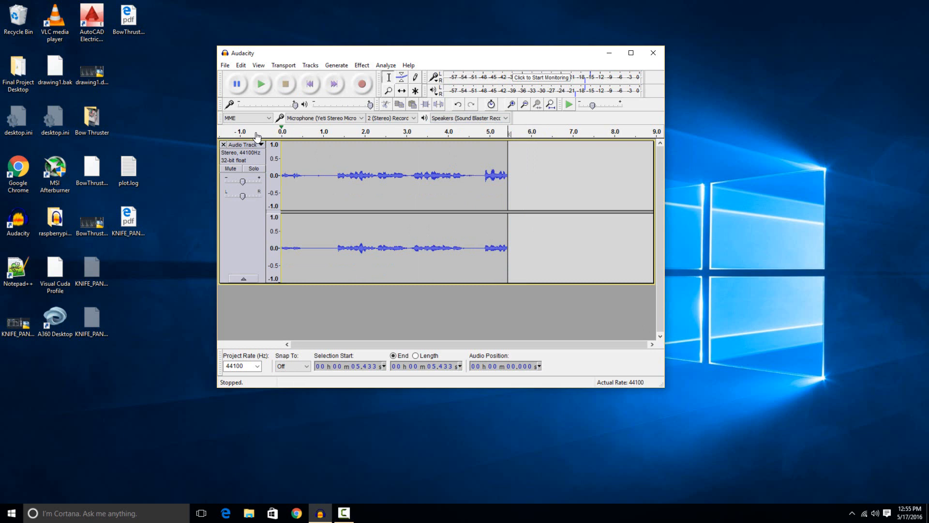
click(223, 144)
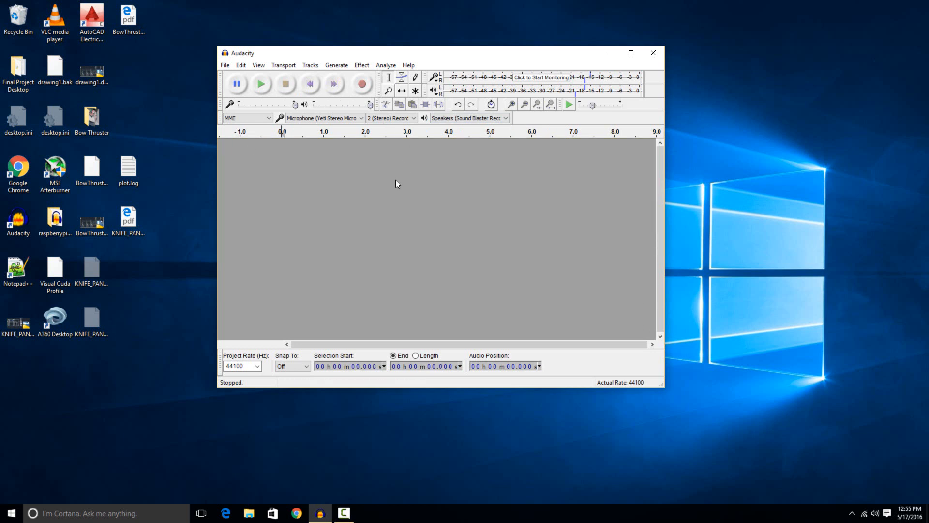
Record a four-second stereo take, then record and delete a second take.
click(363, 83)
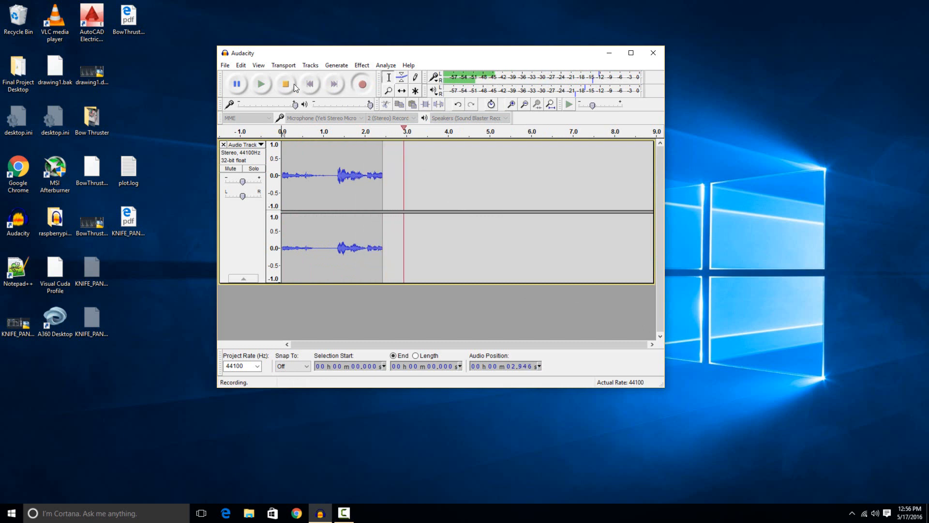
click(284, 84)
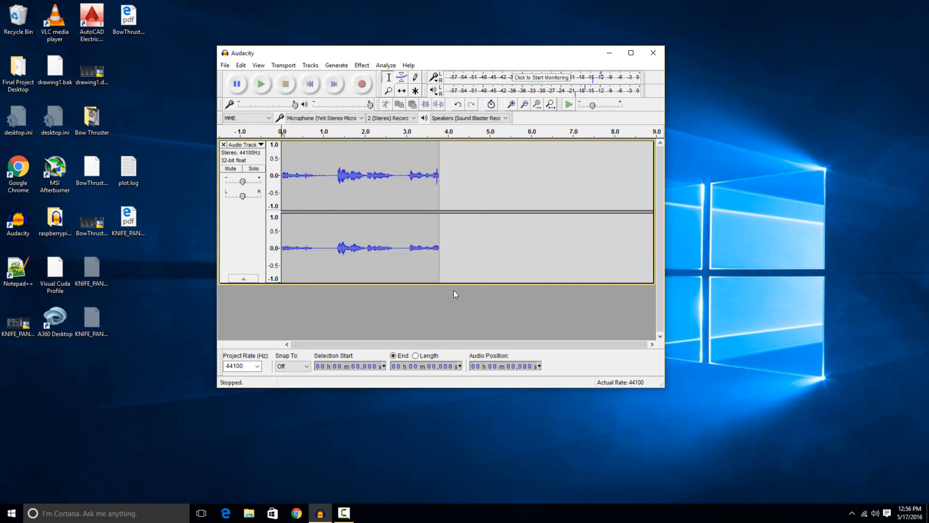
mouse_move(480, 182)
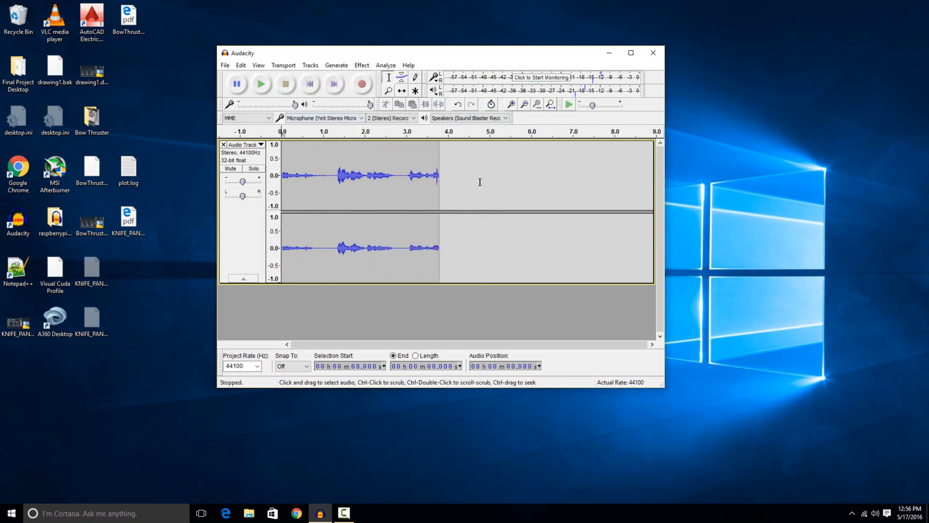
click(362, 84)
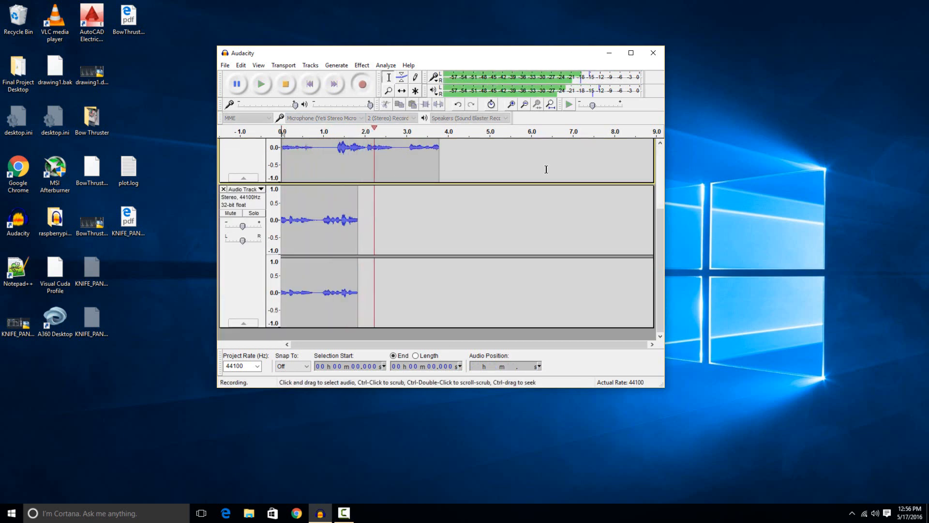
click(285, 83)
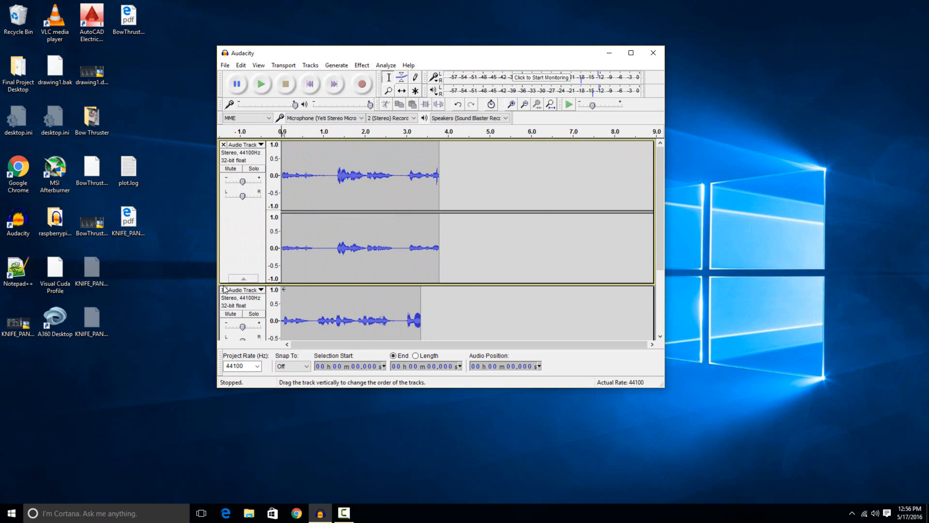
mouse_move(226, 291)
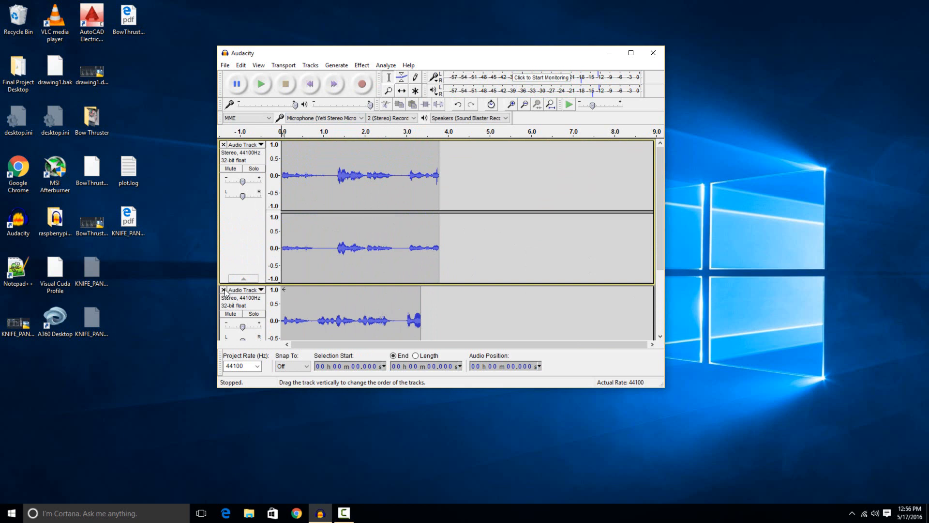
click(224, 290)
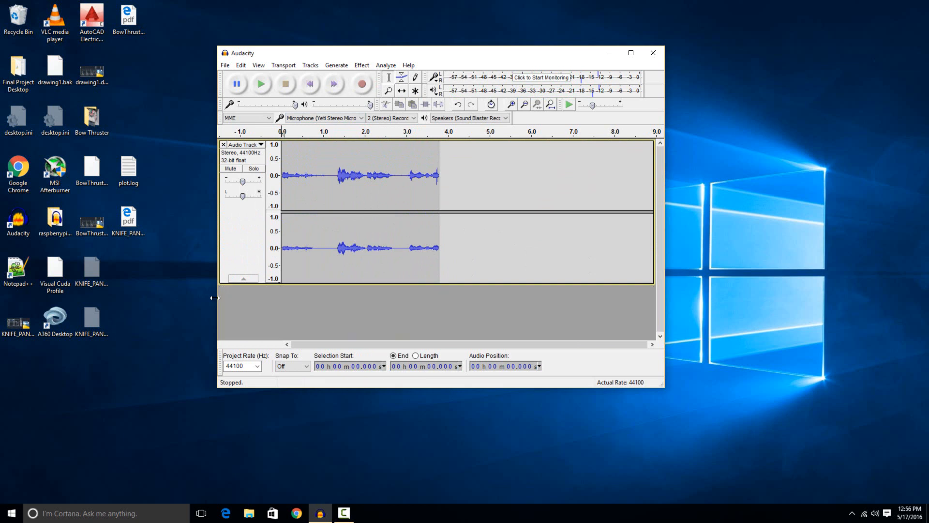
mouse_move(375, 105)
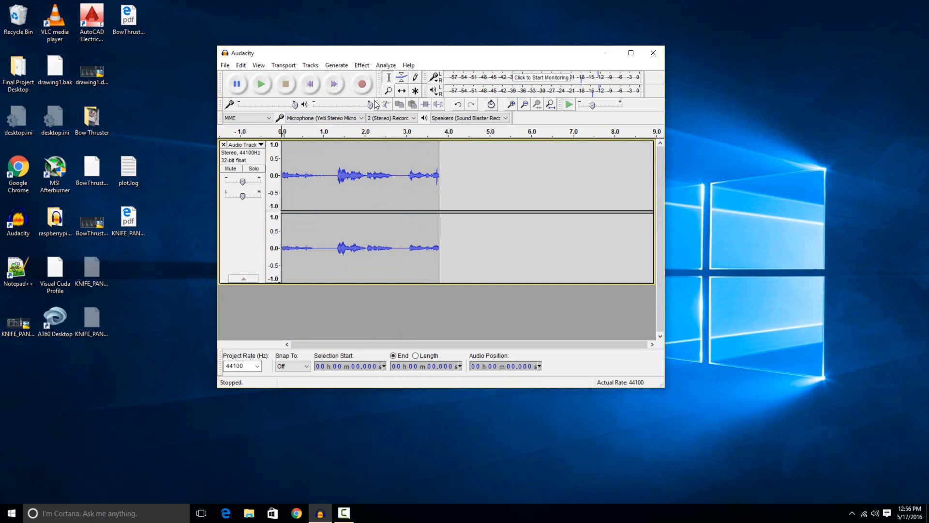
mouse_move(309, 83)
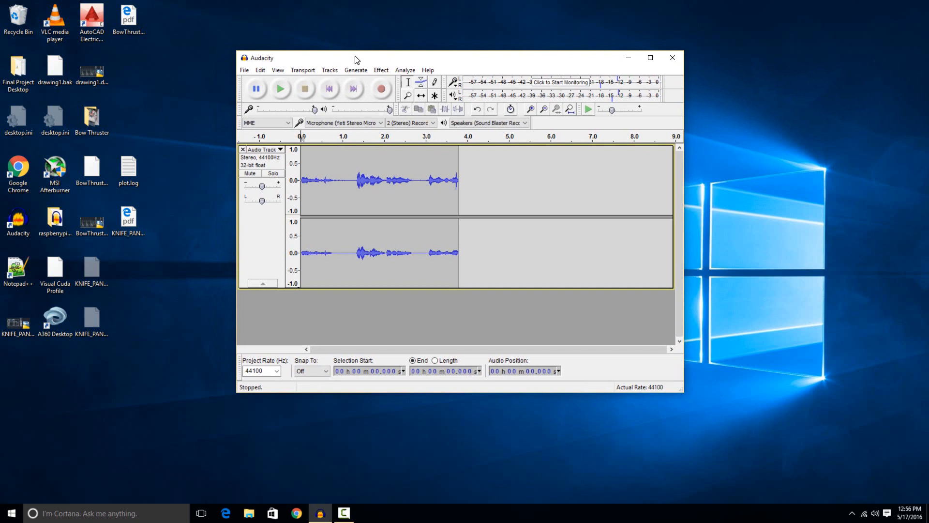
mouse_move(428, 109)
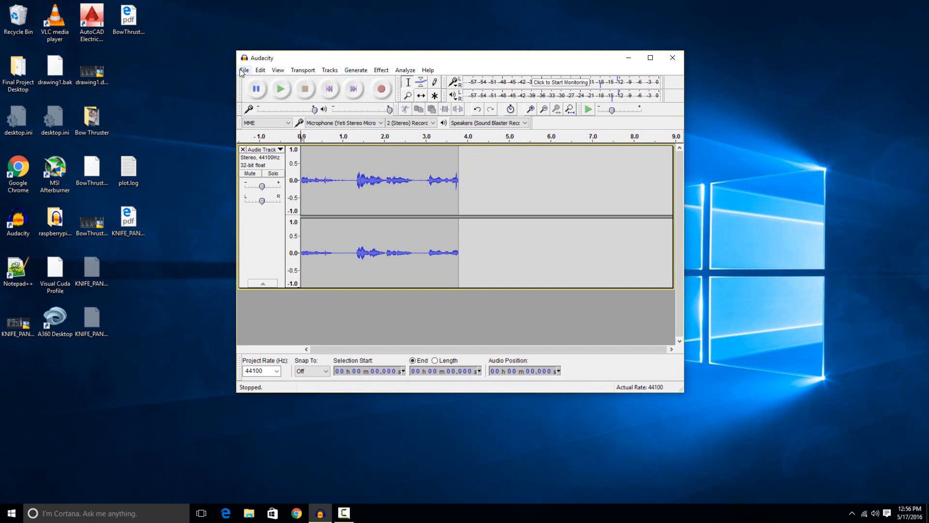
Show the File menu's Save Project and Export commands.
click(244, 70)
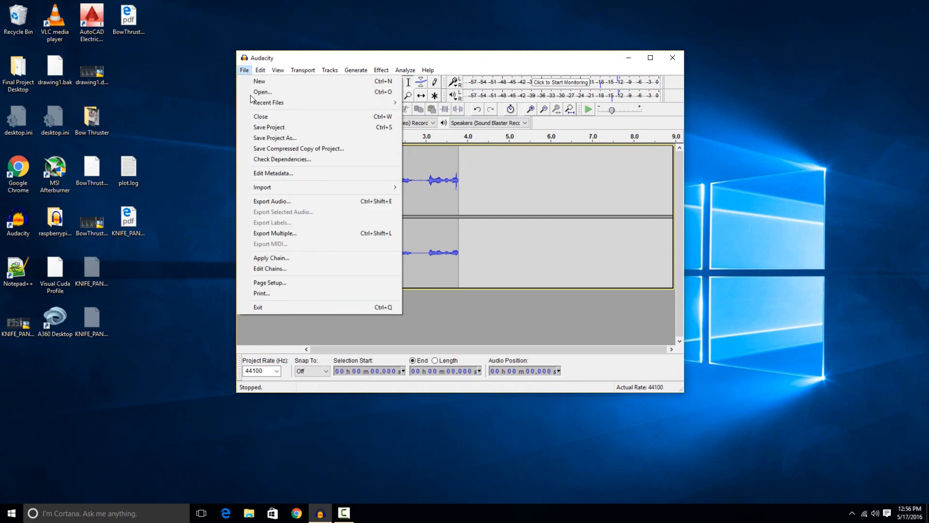
mouse_move(269, 127)
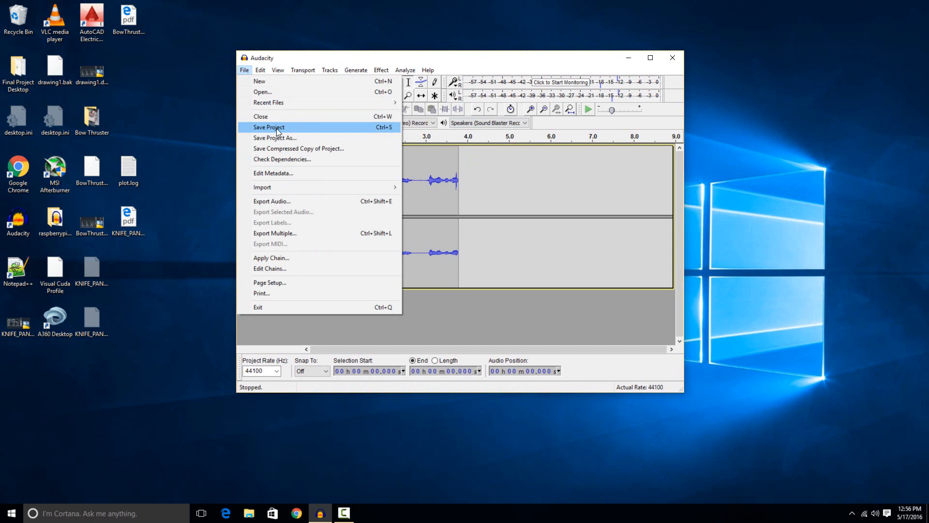
mouse_move(275, 138)
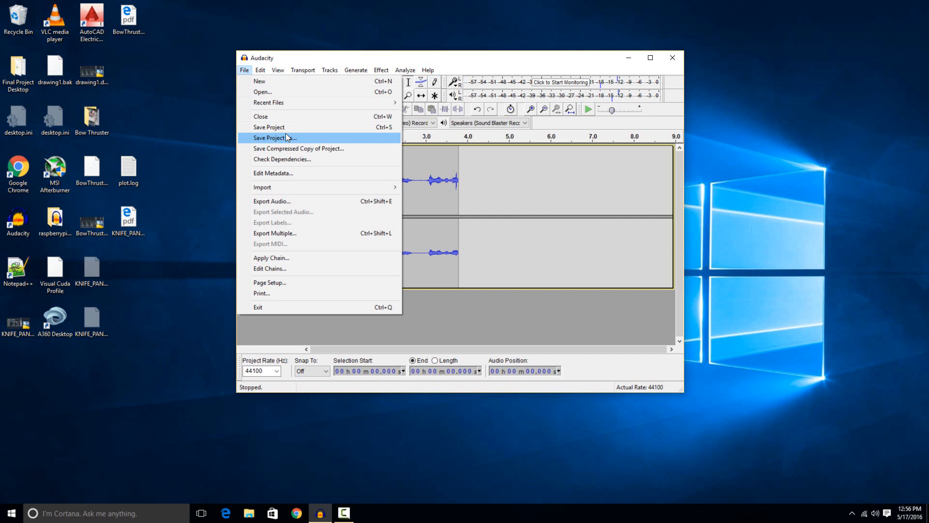
mouse_move(269, 126)
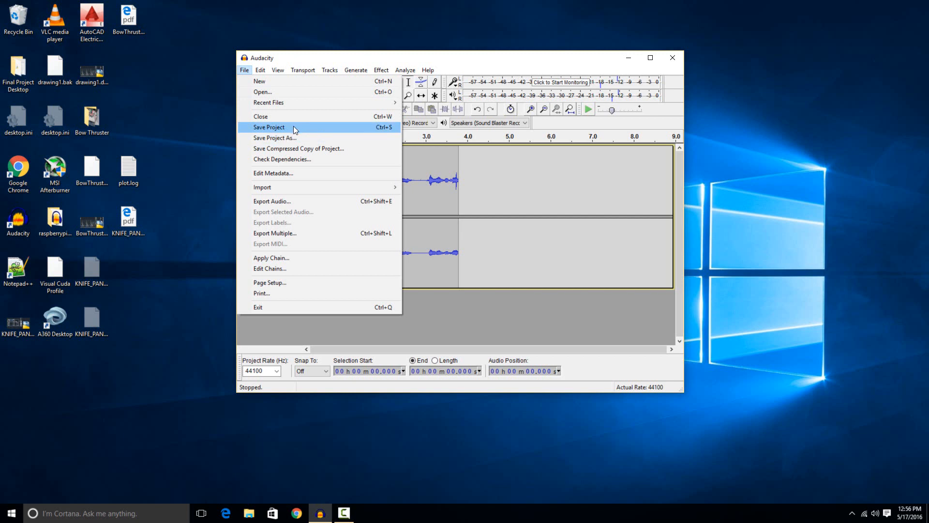
mouse_move(282, 158)
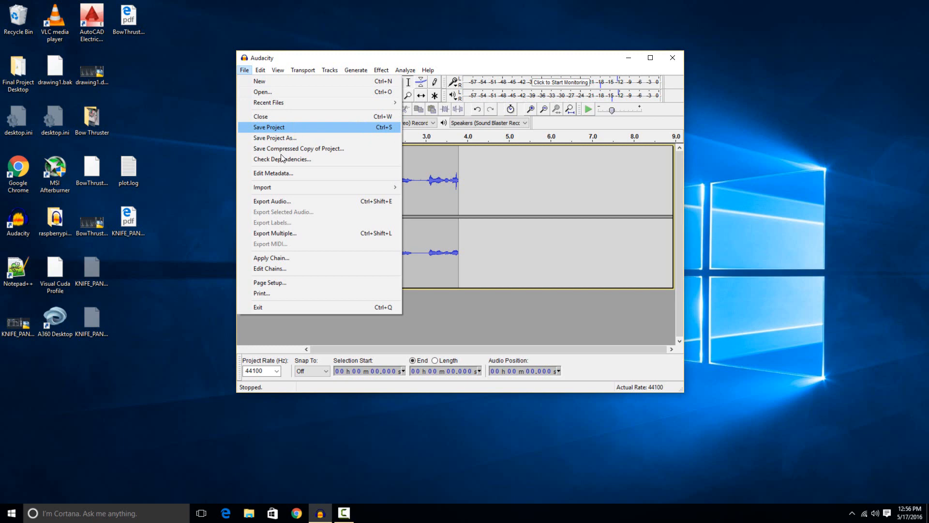
mouse_move(296, 201)
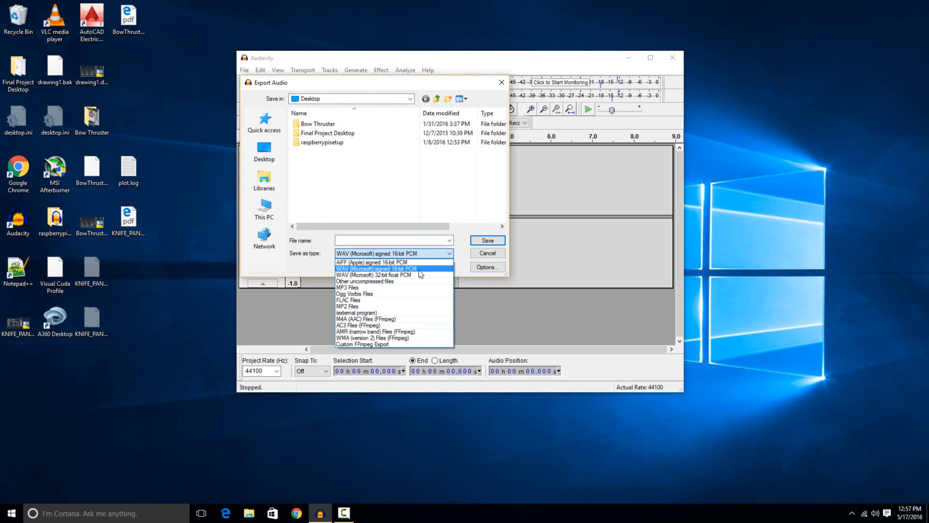
mouse_move(418, 301)
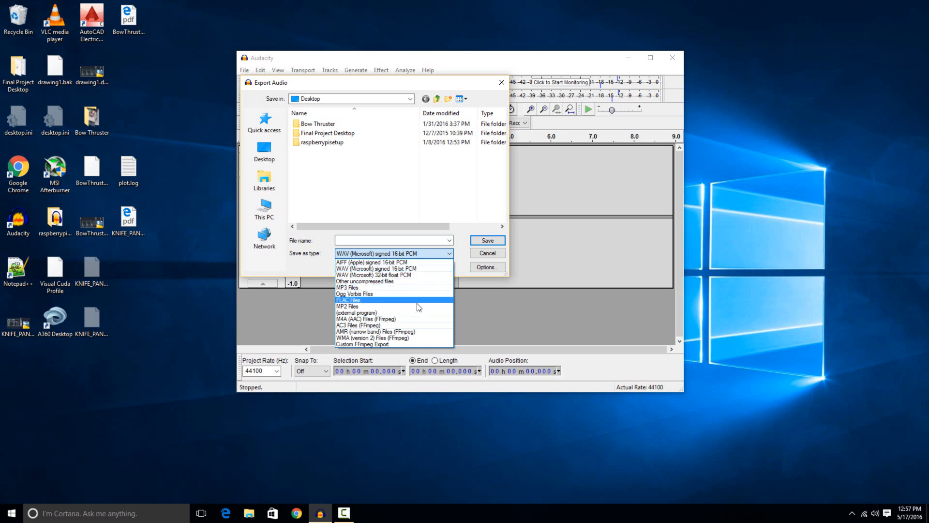
mouse_move(420, 287)
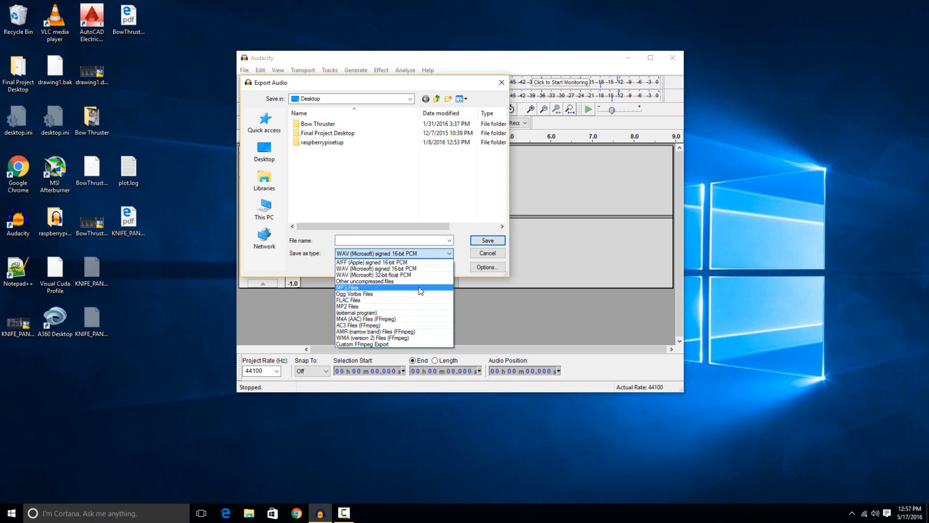
mouse_move(404, 291)
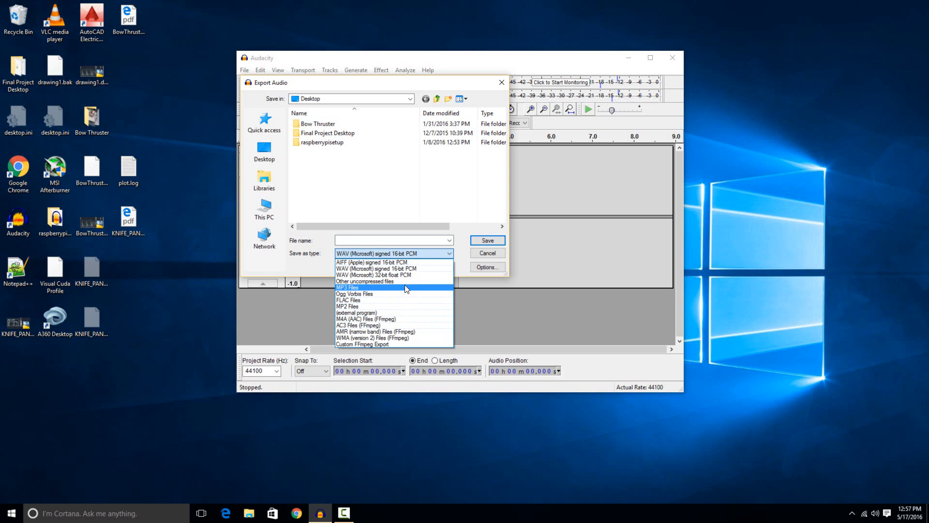
Export the track as a signed 16-bit PCM WAV named 'test' to the Desktop.
click(375, 268)
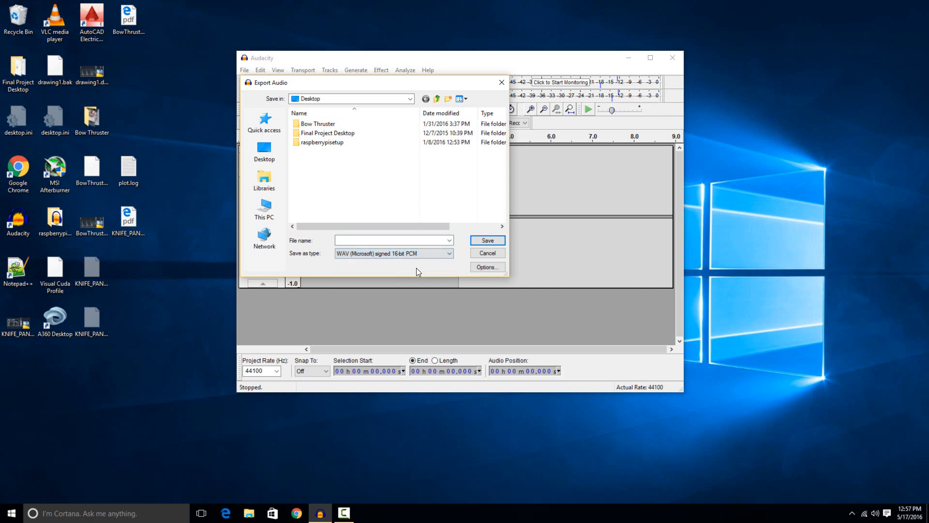
click(391, 240)
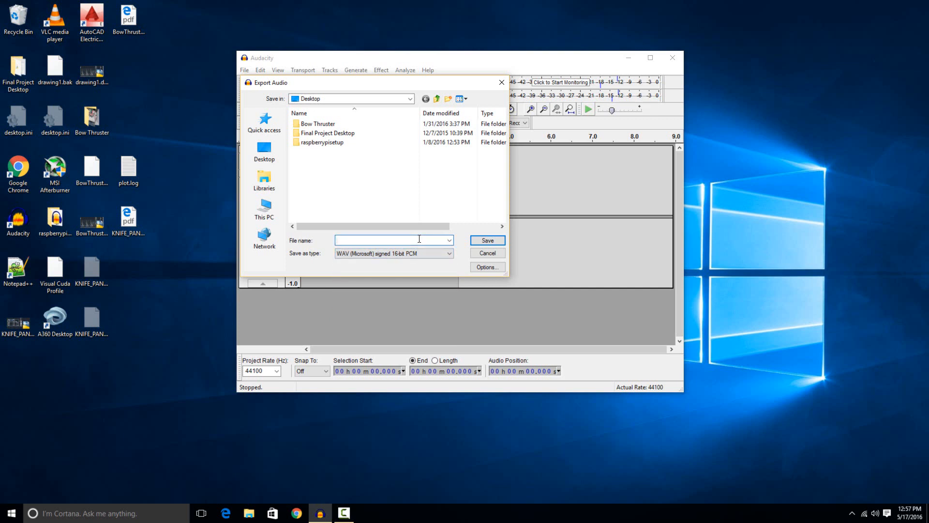
text(test)
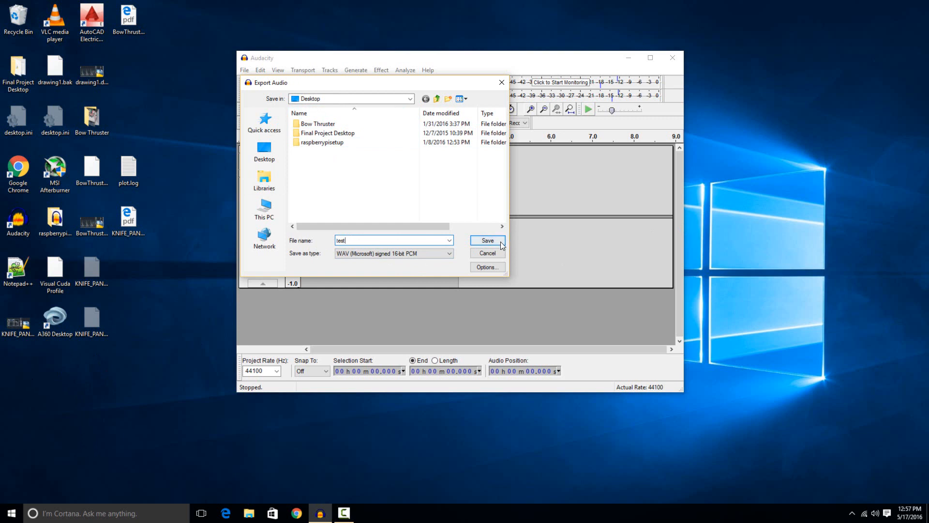
click(488, 240)
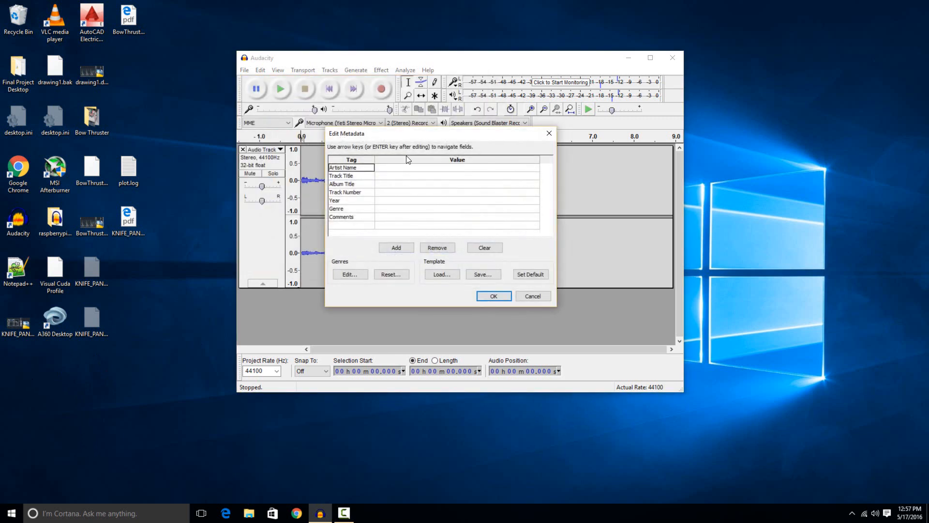
mouse_move(445, 222)
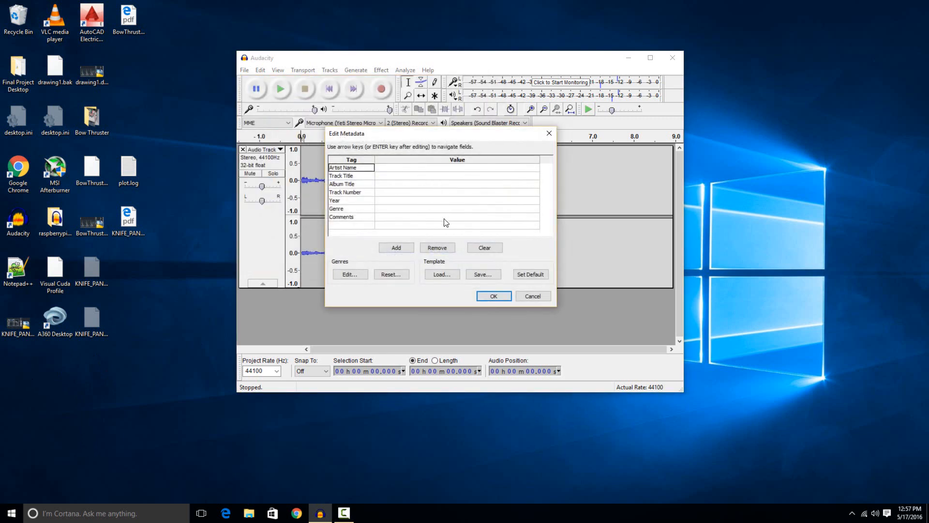
mouse_move(419, 194)
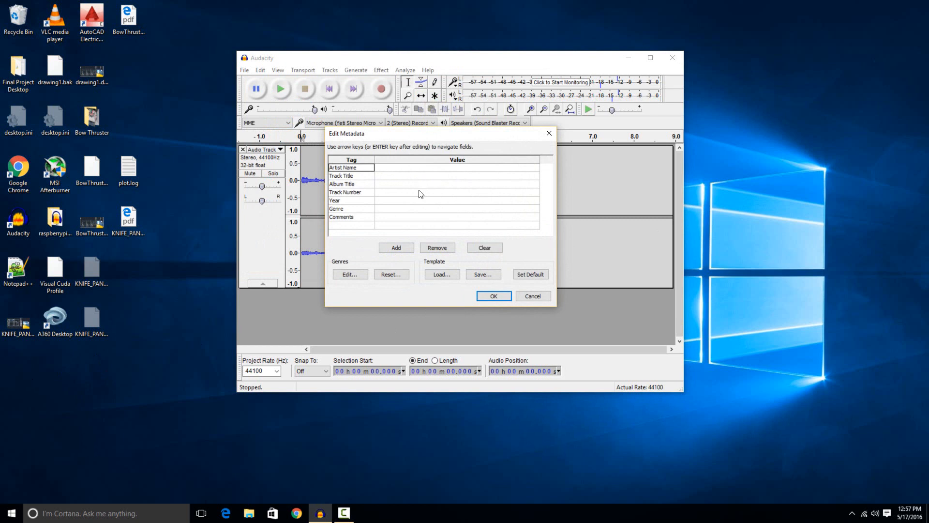
mouse_move(493, 267)
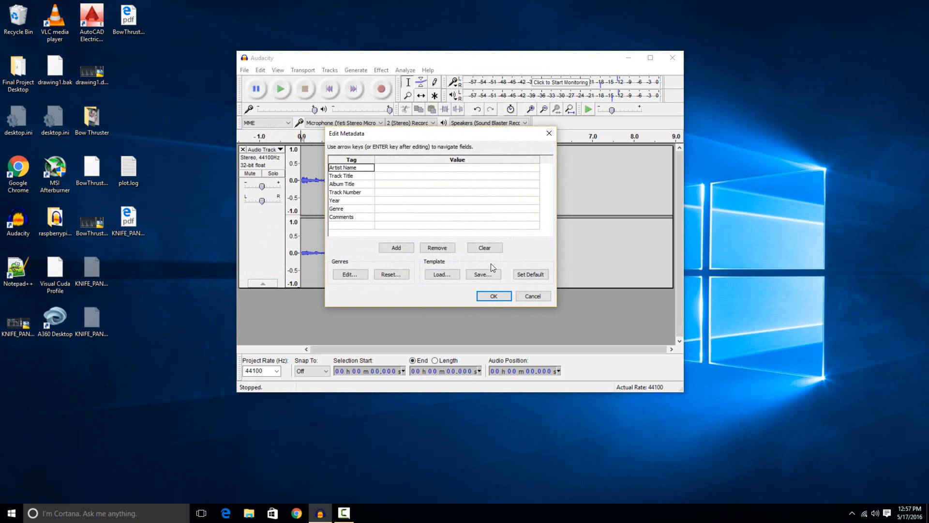
Accept the Edit Metadata dialog with every tag left blank.
click(493, 296)
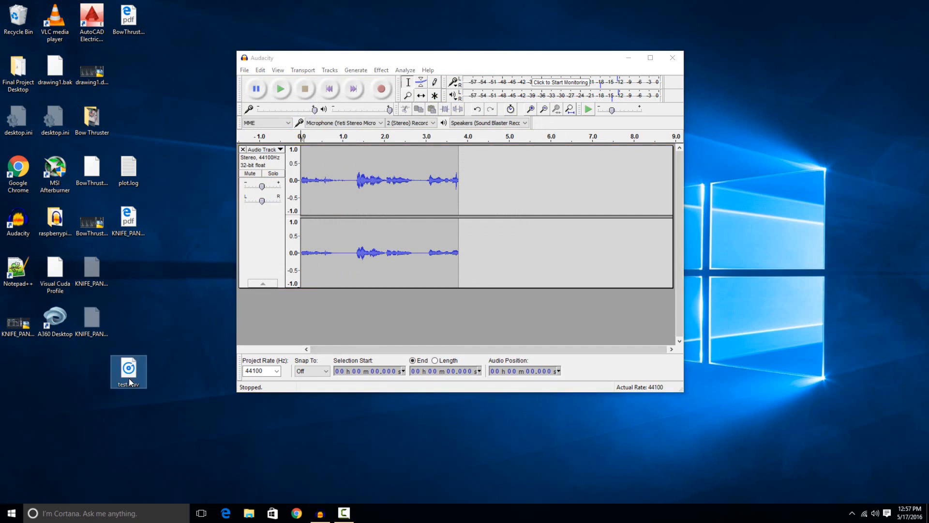
mouse_move(127, 369)
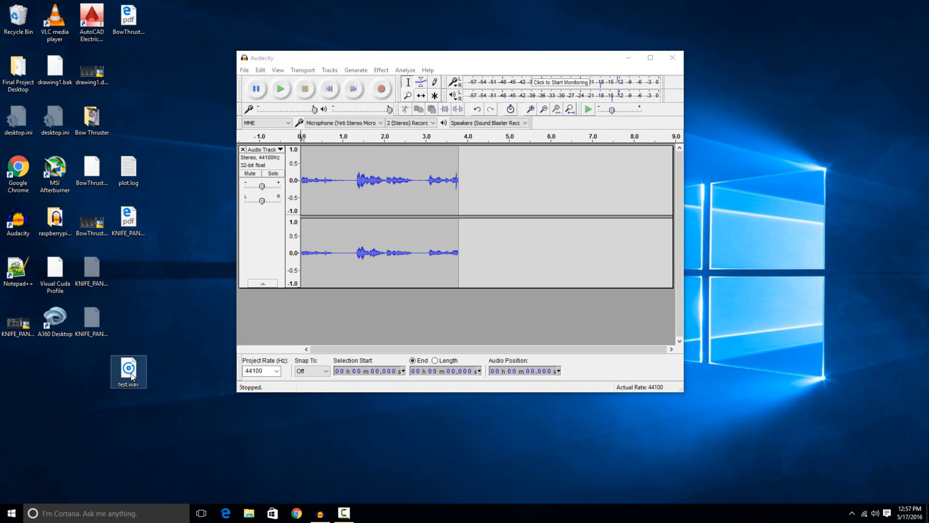
Play test.wav from the desktop in VLC, then close the player.
right_click(128, 372)
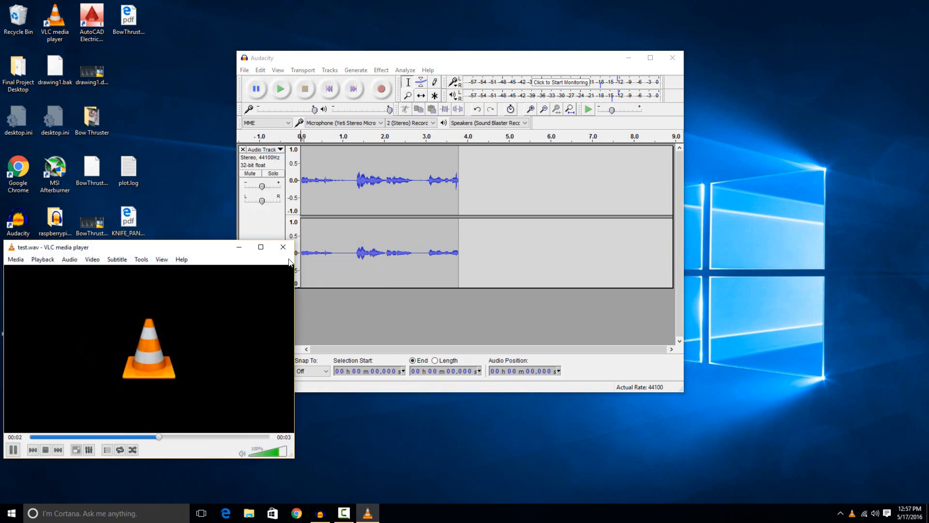
click(283, 246)
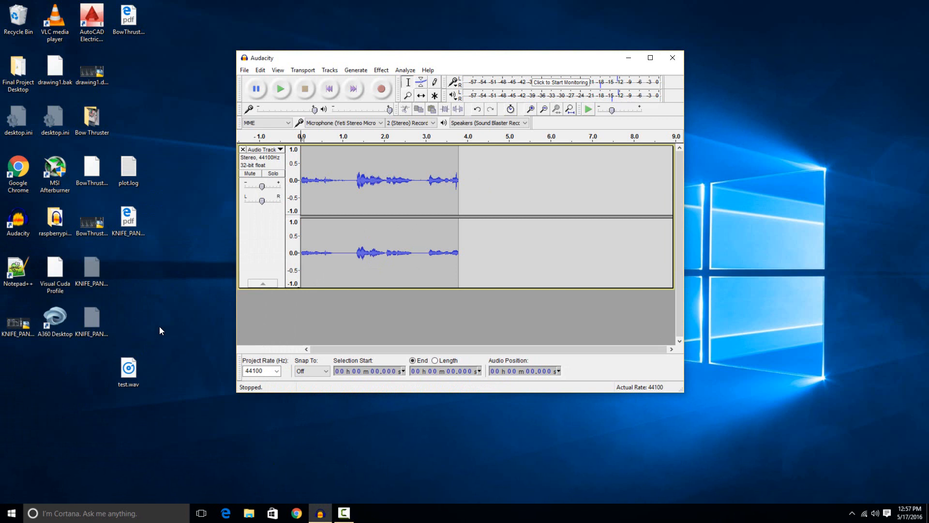
click(128, 368)
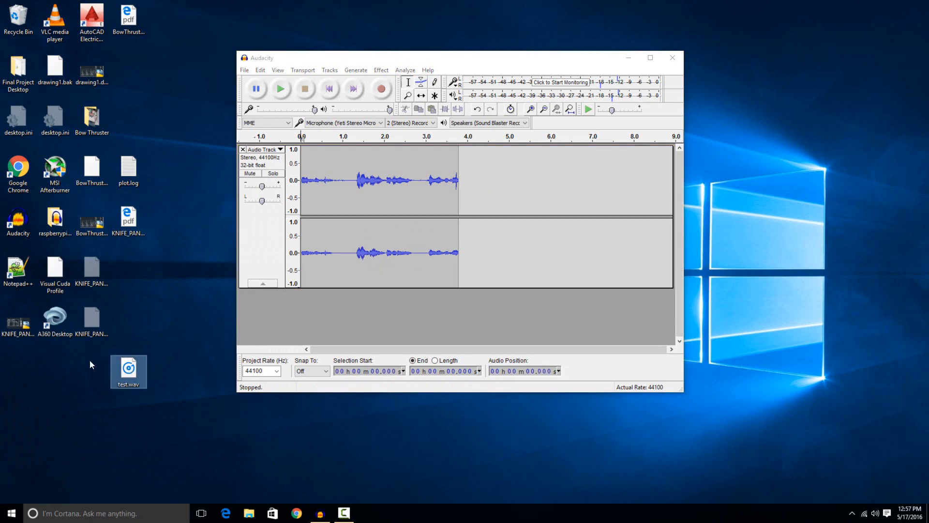